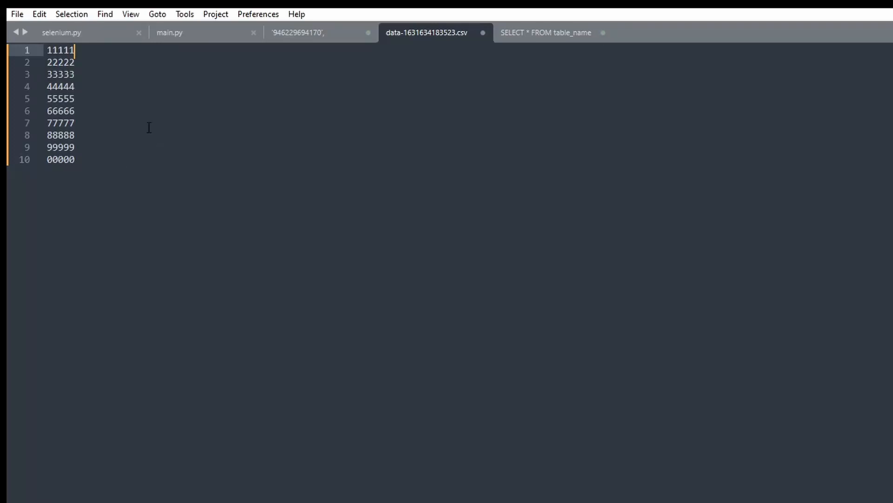
Wrap the first number 11111 in single quotes by hand.
left_click(75, 135)
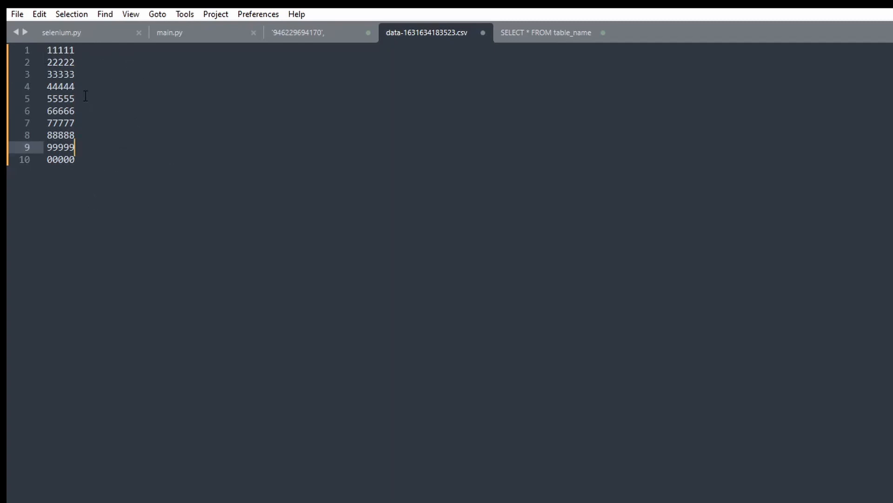
left_click(61, 98)
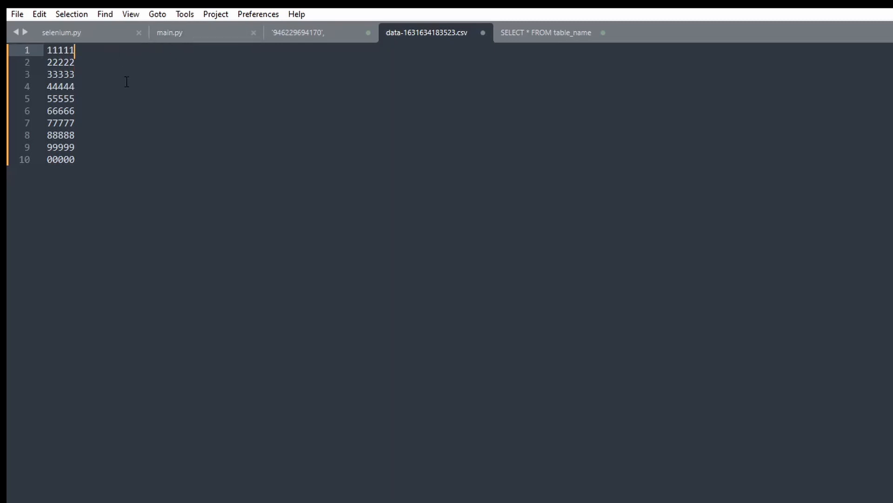
type("'")
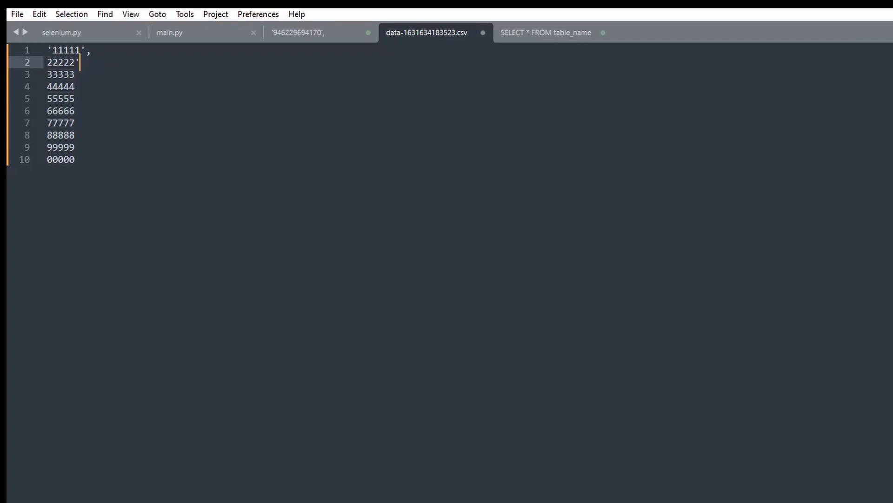
Click into the text to revert the manual quote and comma edits.
left_click(51, 51)
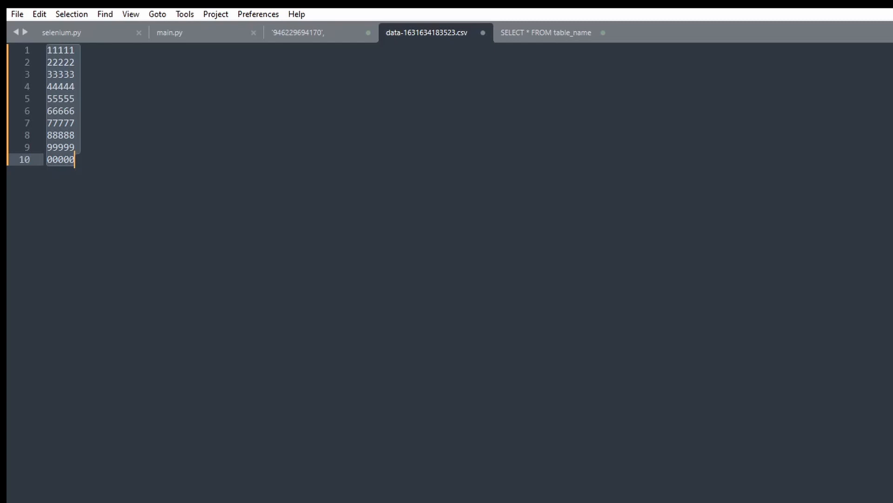
mouse_move(165, 186)
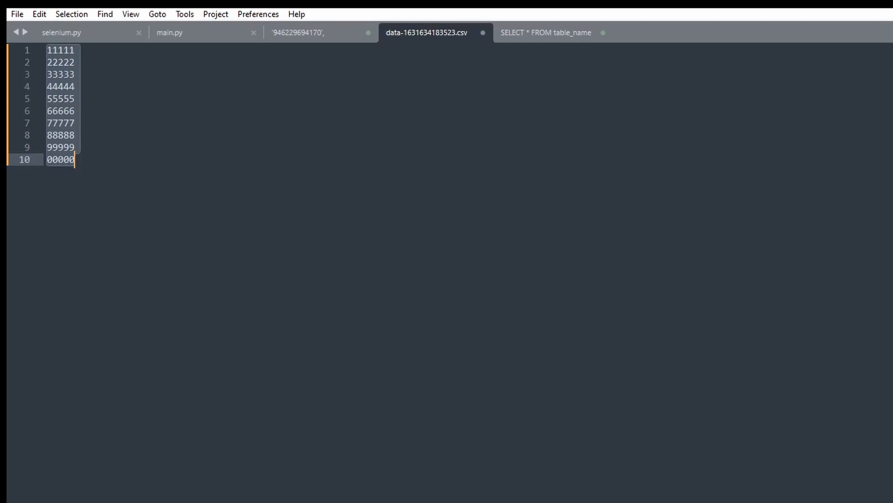
mouse_move(390, 59)
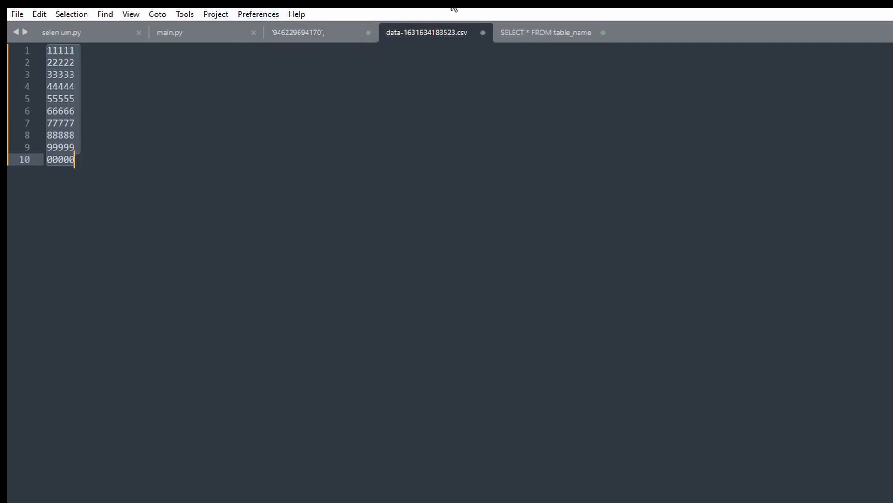
mouse_move(118, 123)
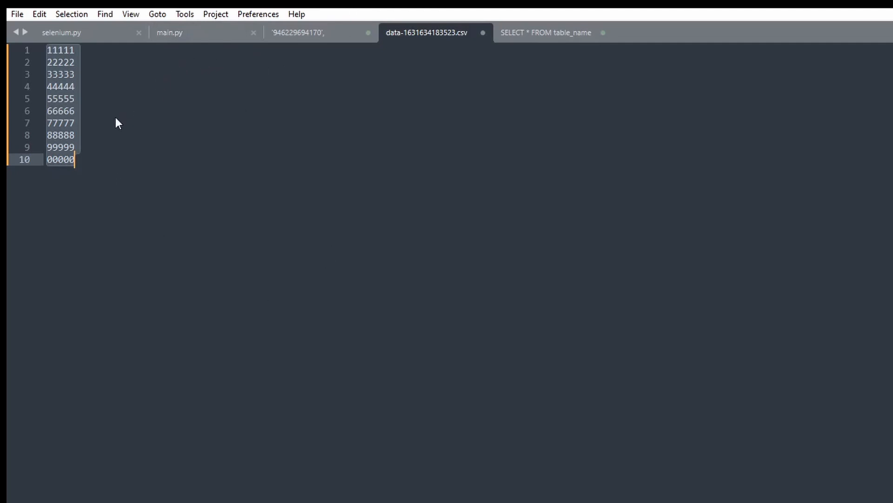
mouse_move(91, 49)
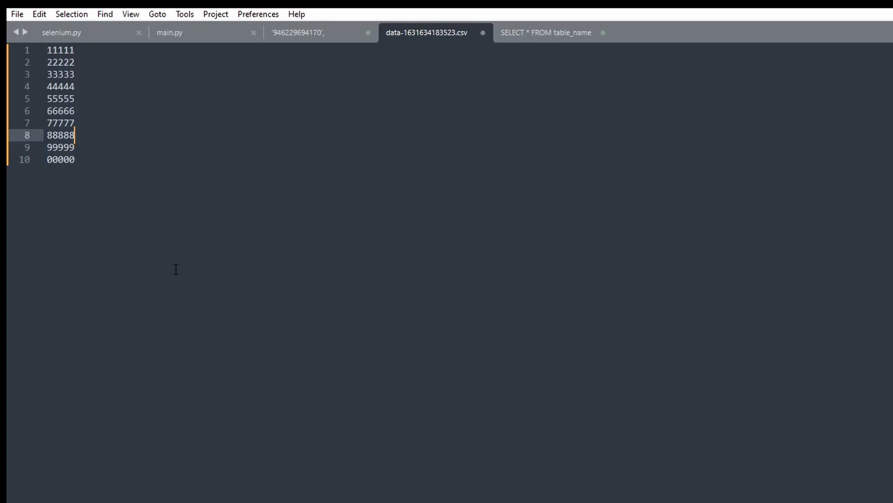
Open the Command Palette from the Tools menu.
left_click(185, 13)
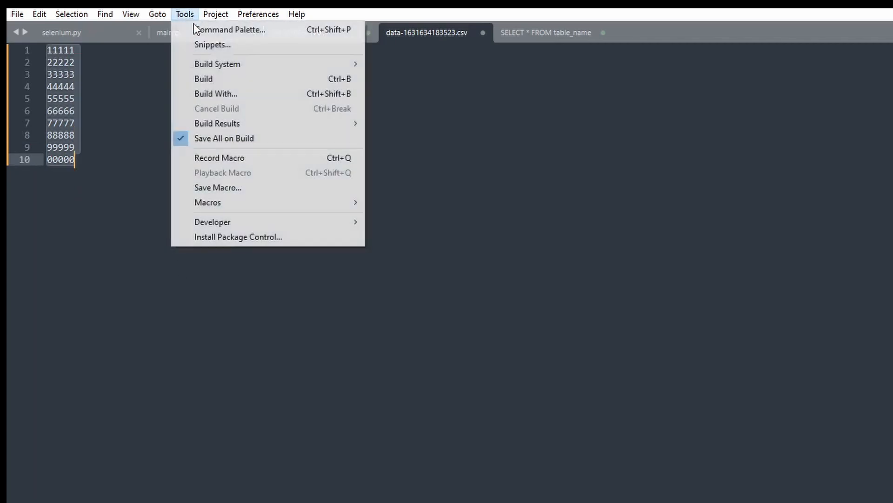
mouse_move(280, 29)
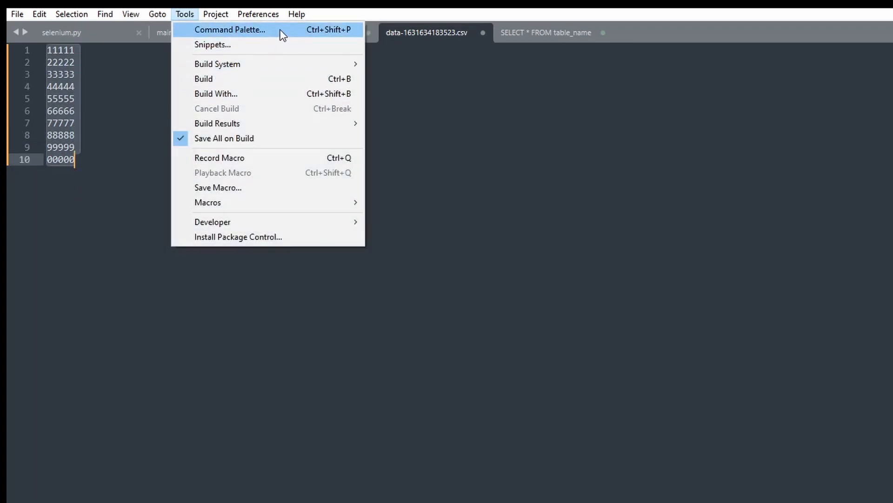
left_click(230, 29)
type("lin")
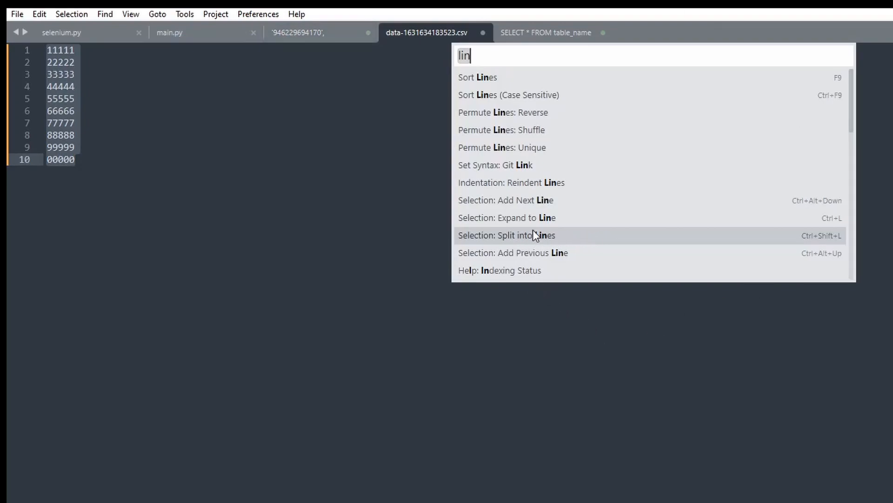
mouse_move(531, 241)
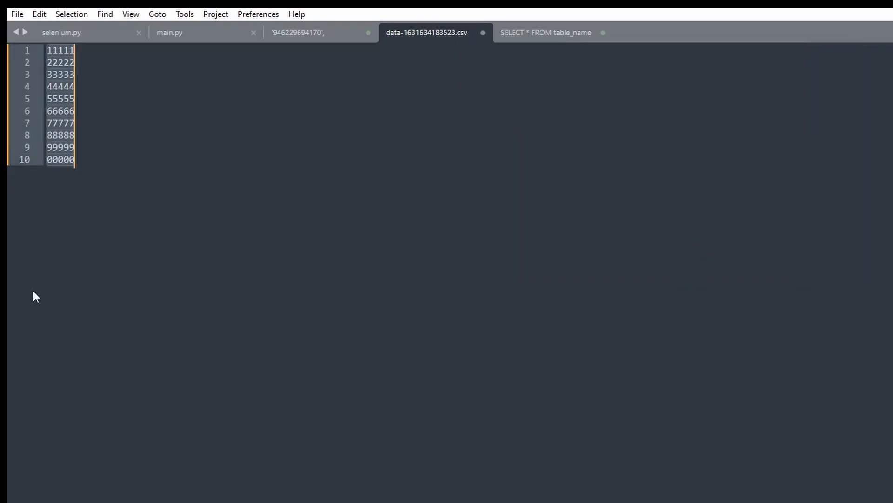
mouse_move(83, 53)
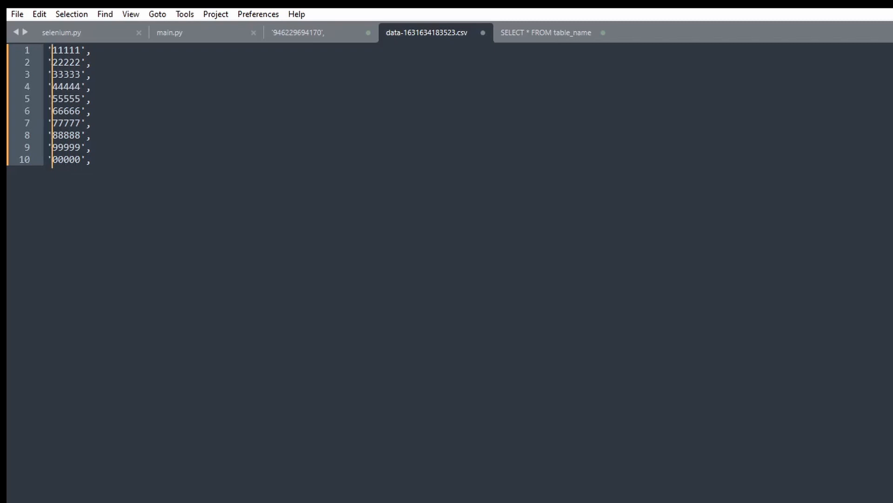
Select all ten quoted number lines and switch to the SELECT query document.
left_click_drag(64, 62, 89, 160)
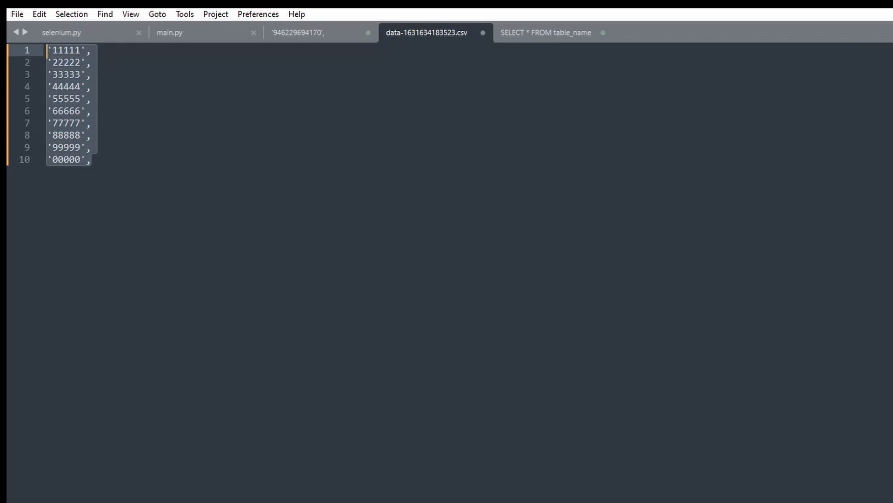
left_click(545, 33)
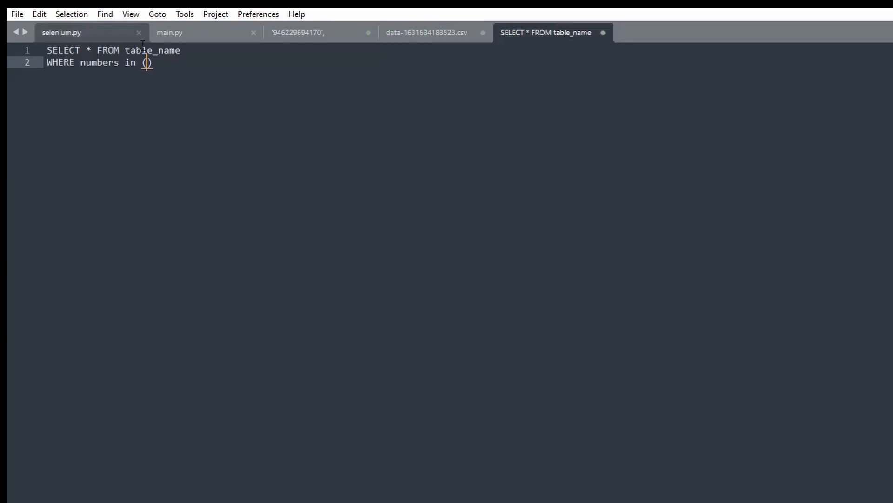